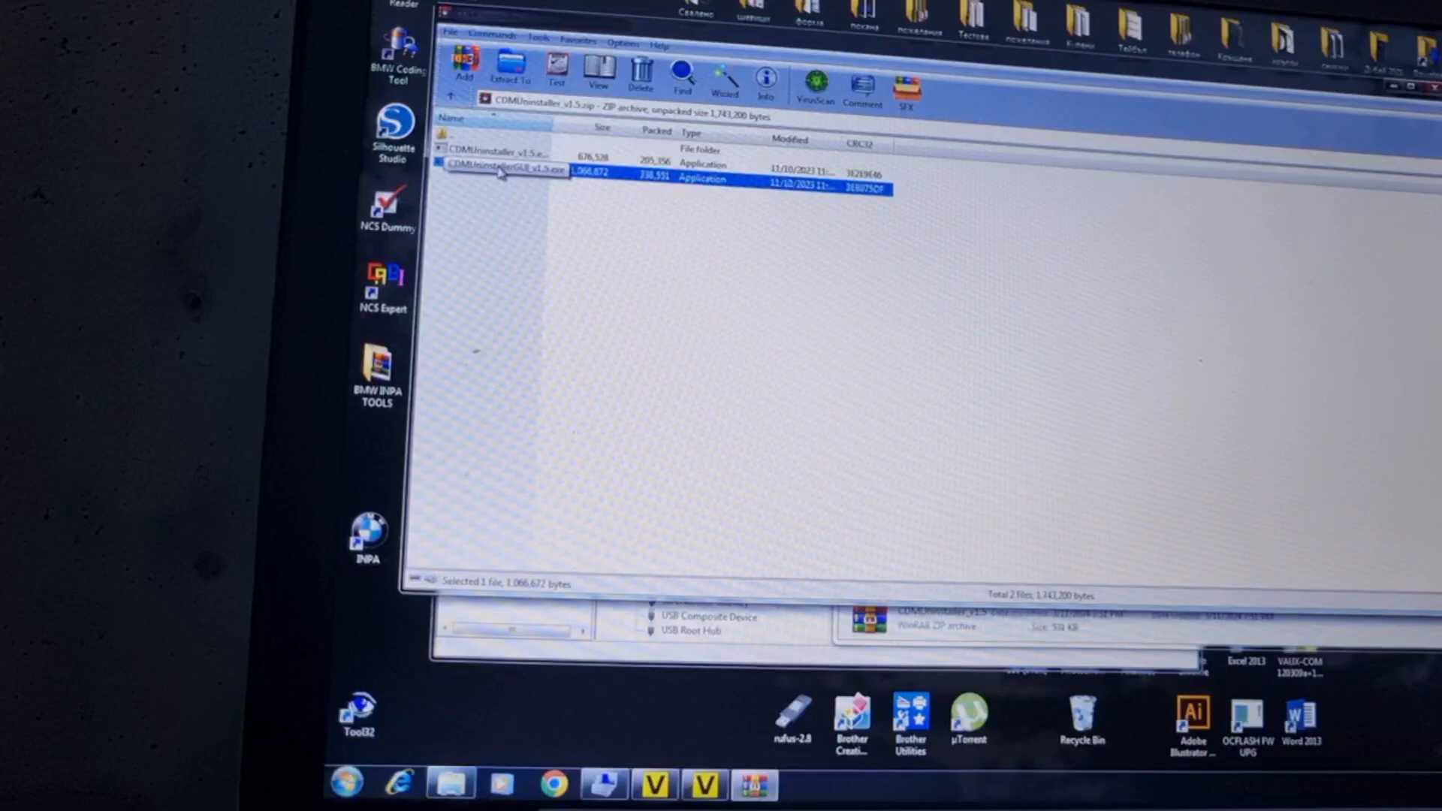
Step: Launch CDM Uninstaller, add vendor ID 0403 and remove its FTDI devices
{"action": "double_click", "coordinate": [504, 173]}
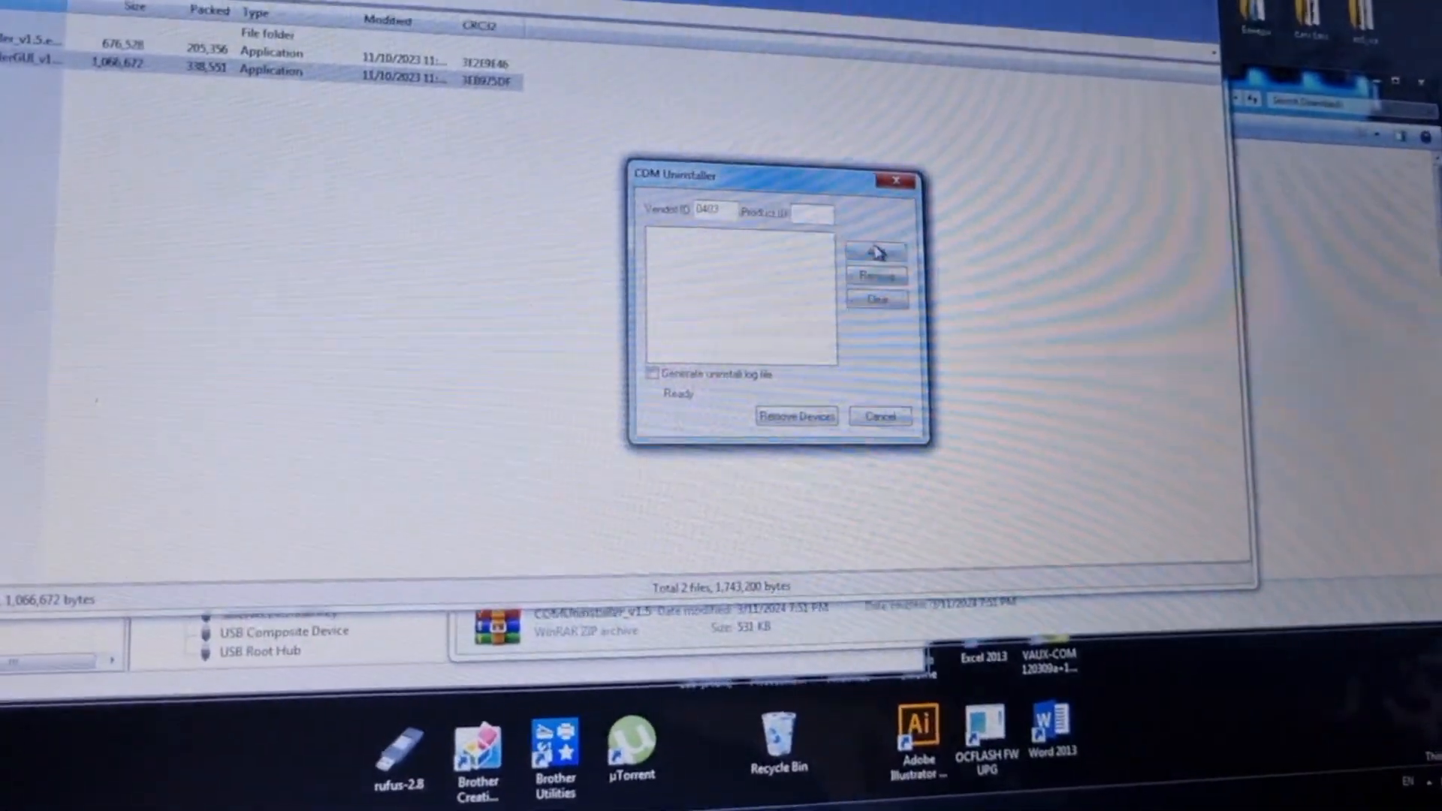
{"action": "left_click", "coordinate": [874, 252]}
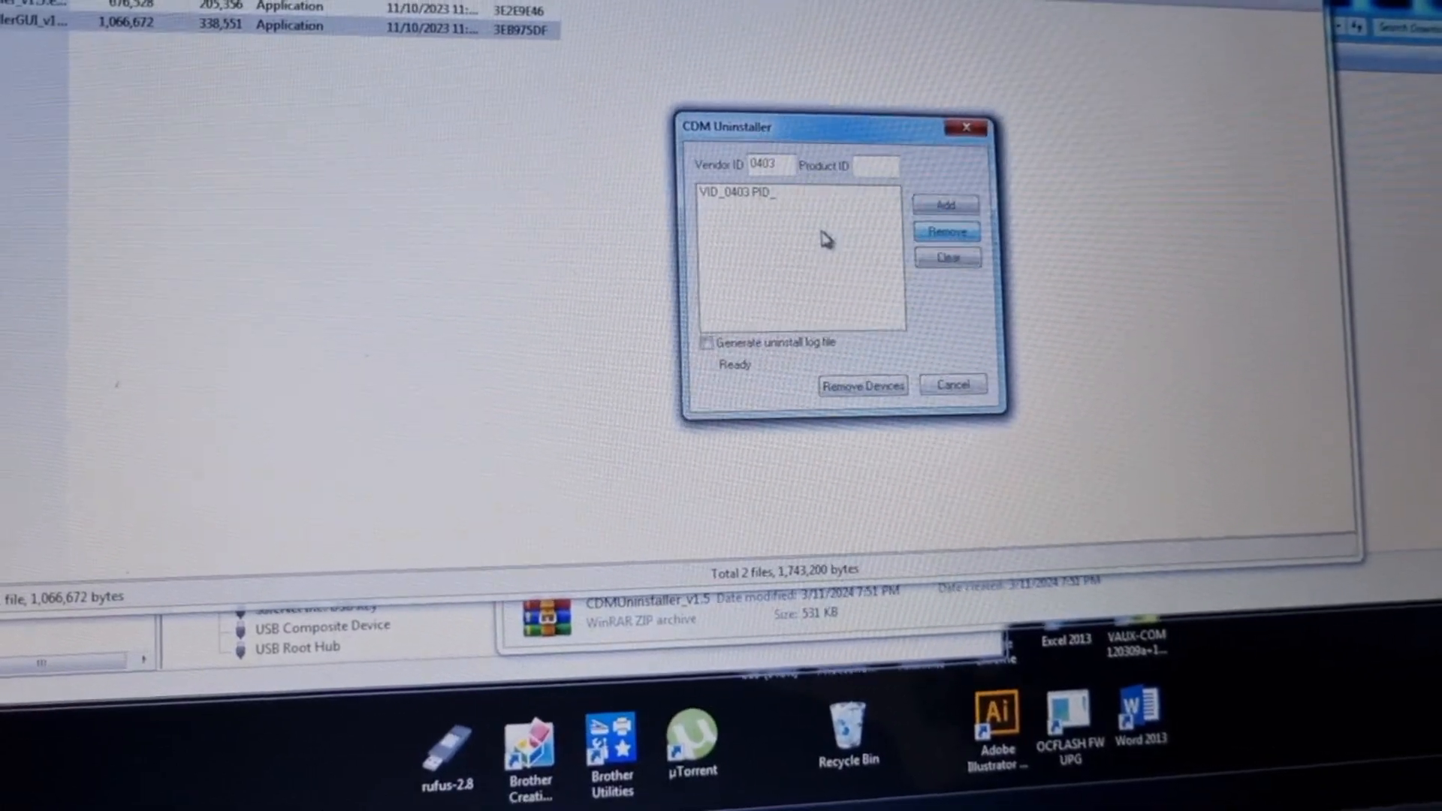
{"action": "left_click", "coordinate": [778, 192]}
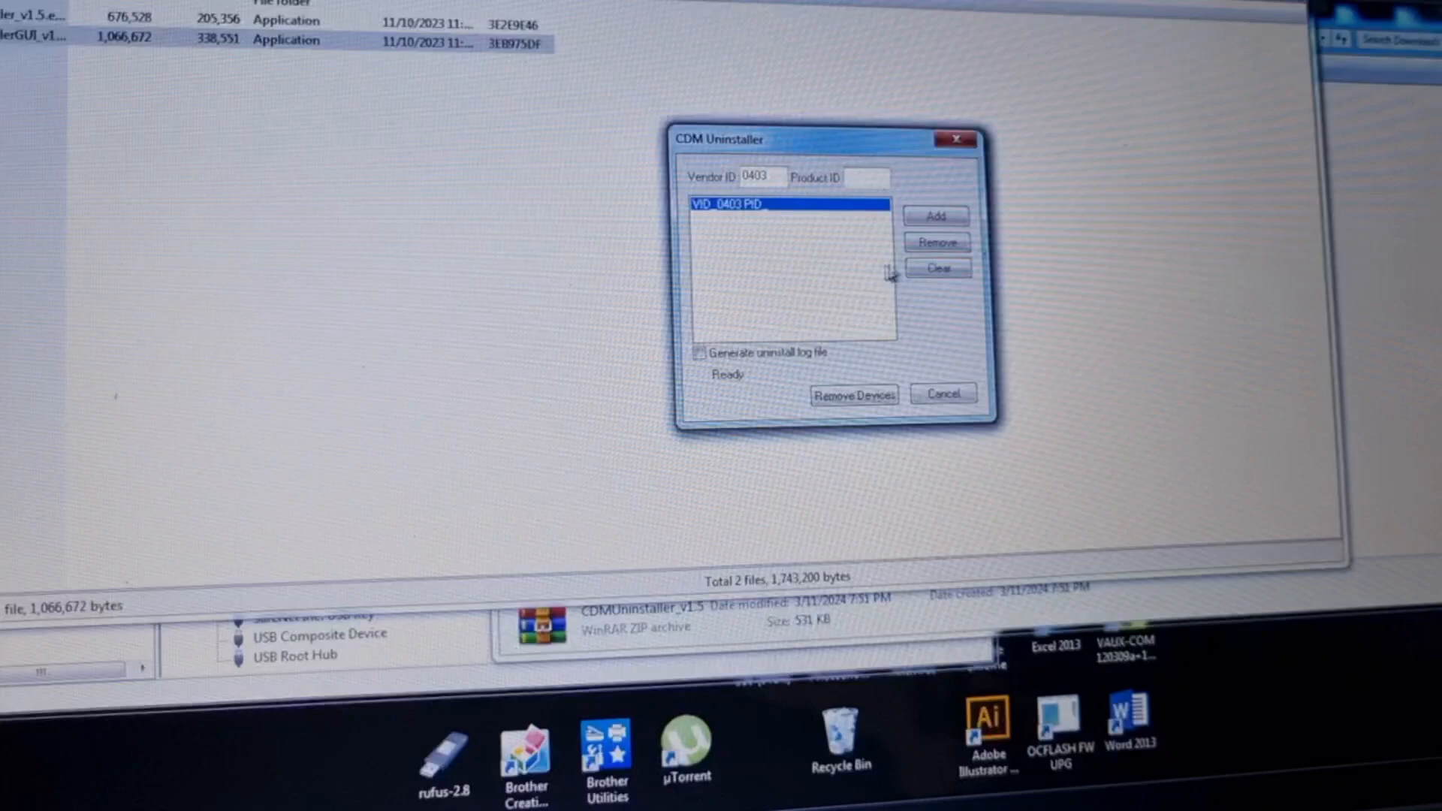
{"action": "left_click", "coordinate": [853, 394]}
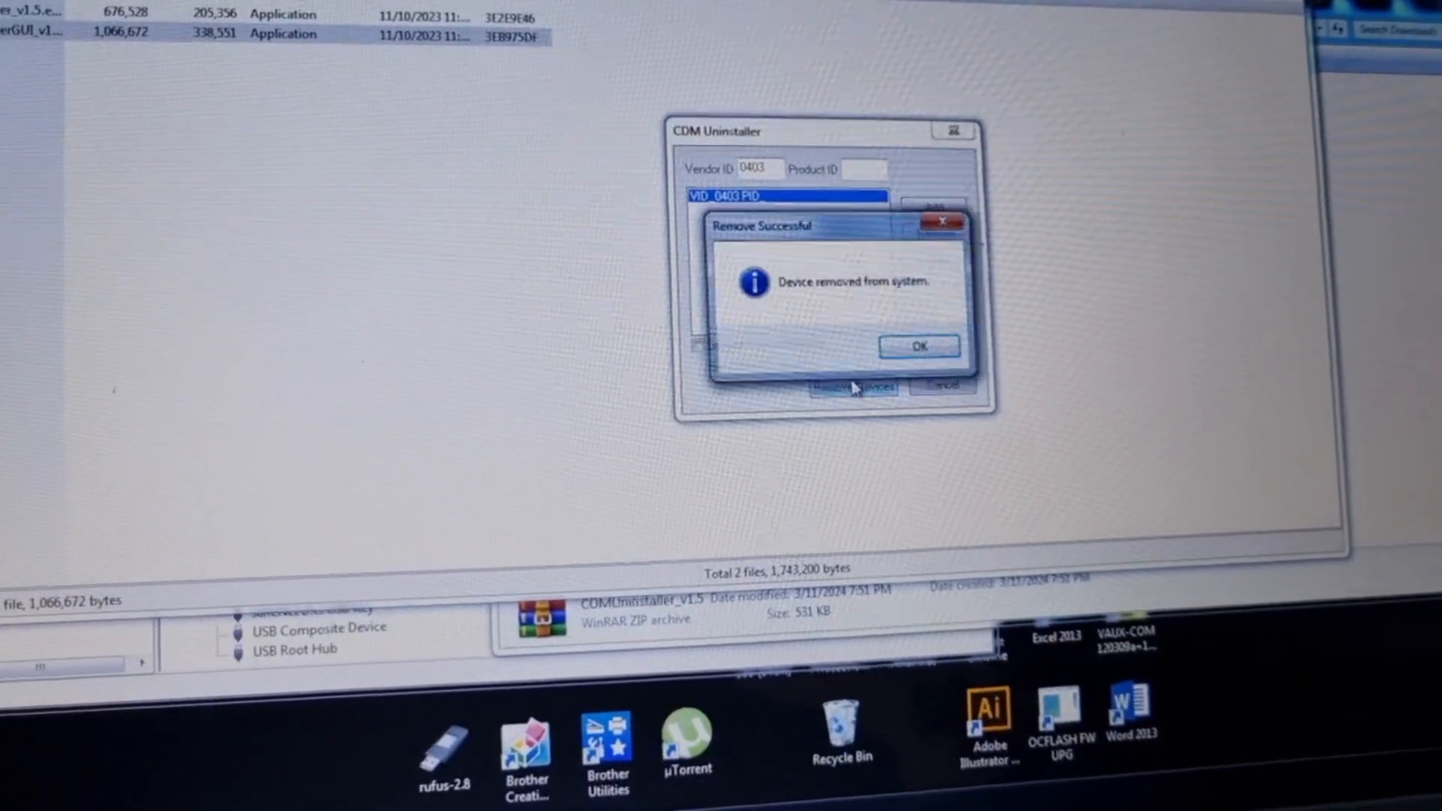
{"action": "left_click", "coordinate": [918, 346]}
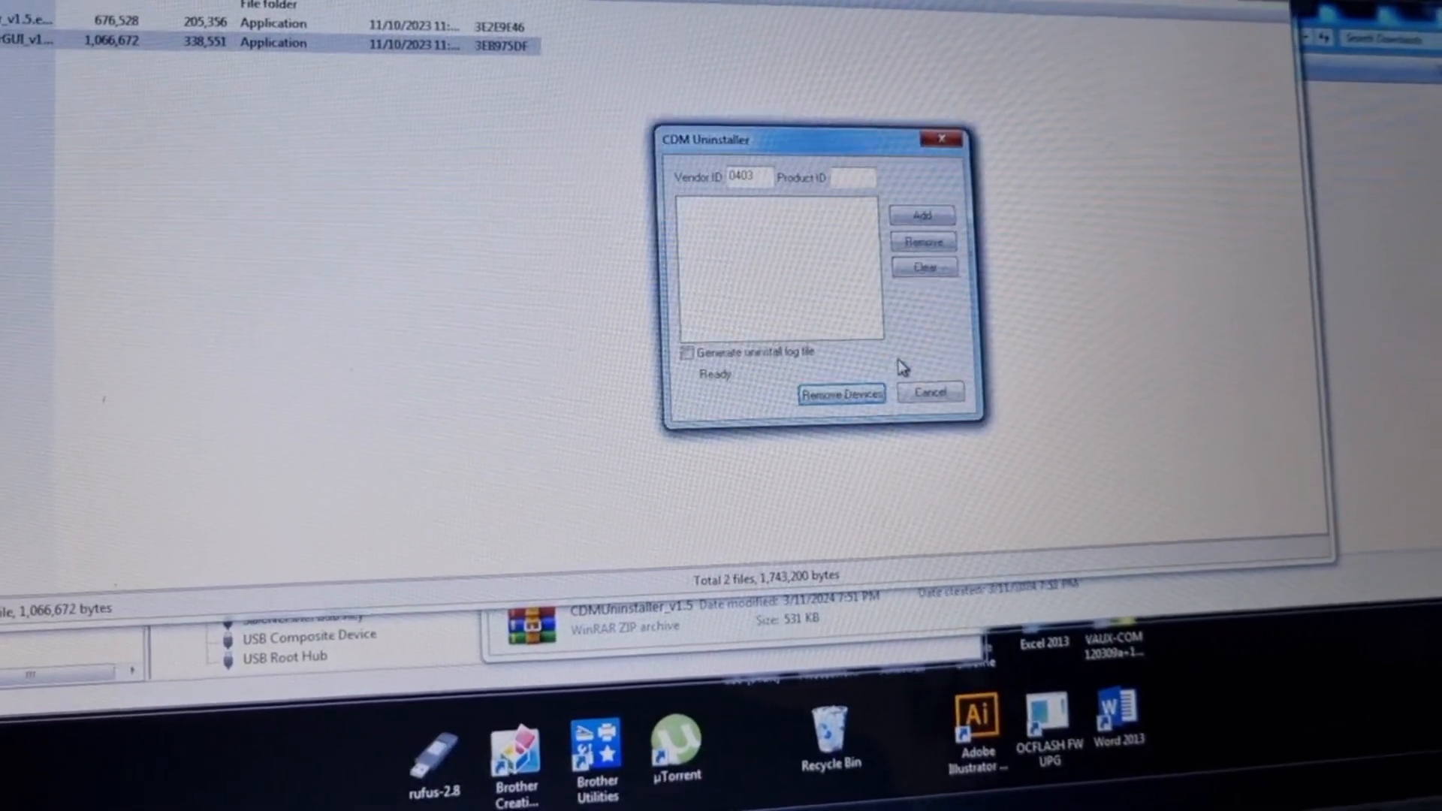
Step: Retry removing the vendor 0403 devices, acknowledge the failure, and close the uninstaller
{"action": "left_click", "coordinate": [922, 215]}
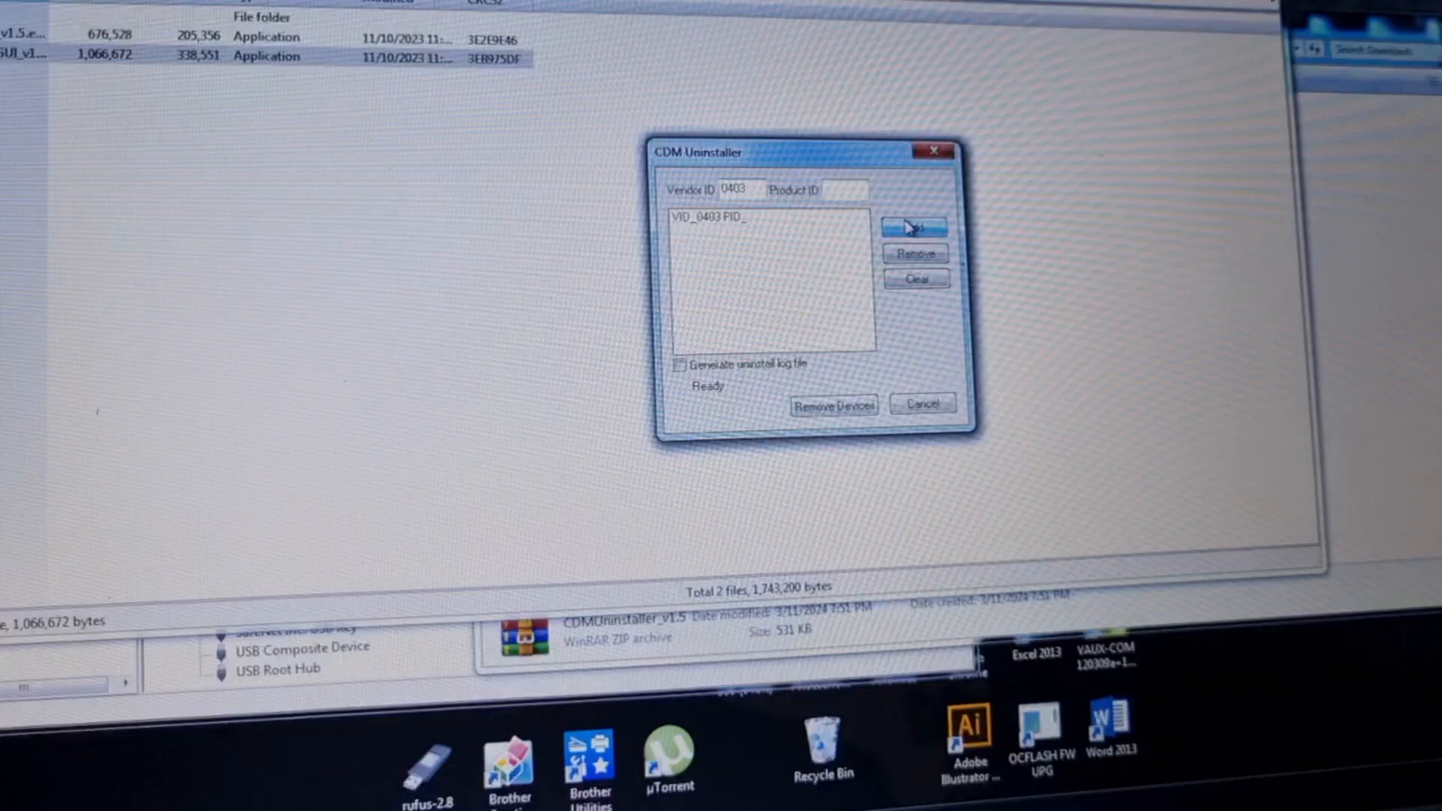
{"action": "left_click", "coordinate": [832, 404]}
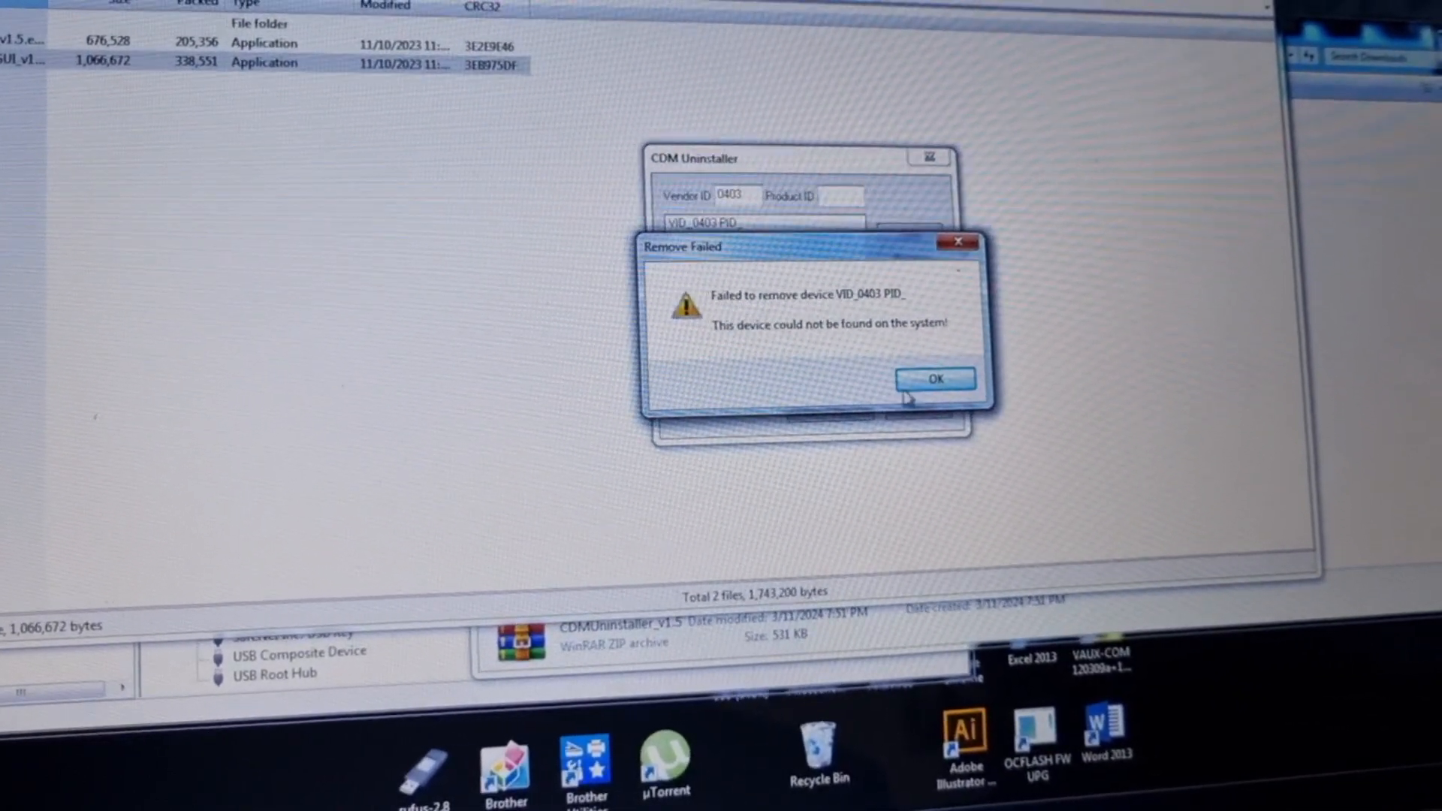
{"action": "left_click", "coordinate": [935, 378]}
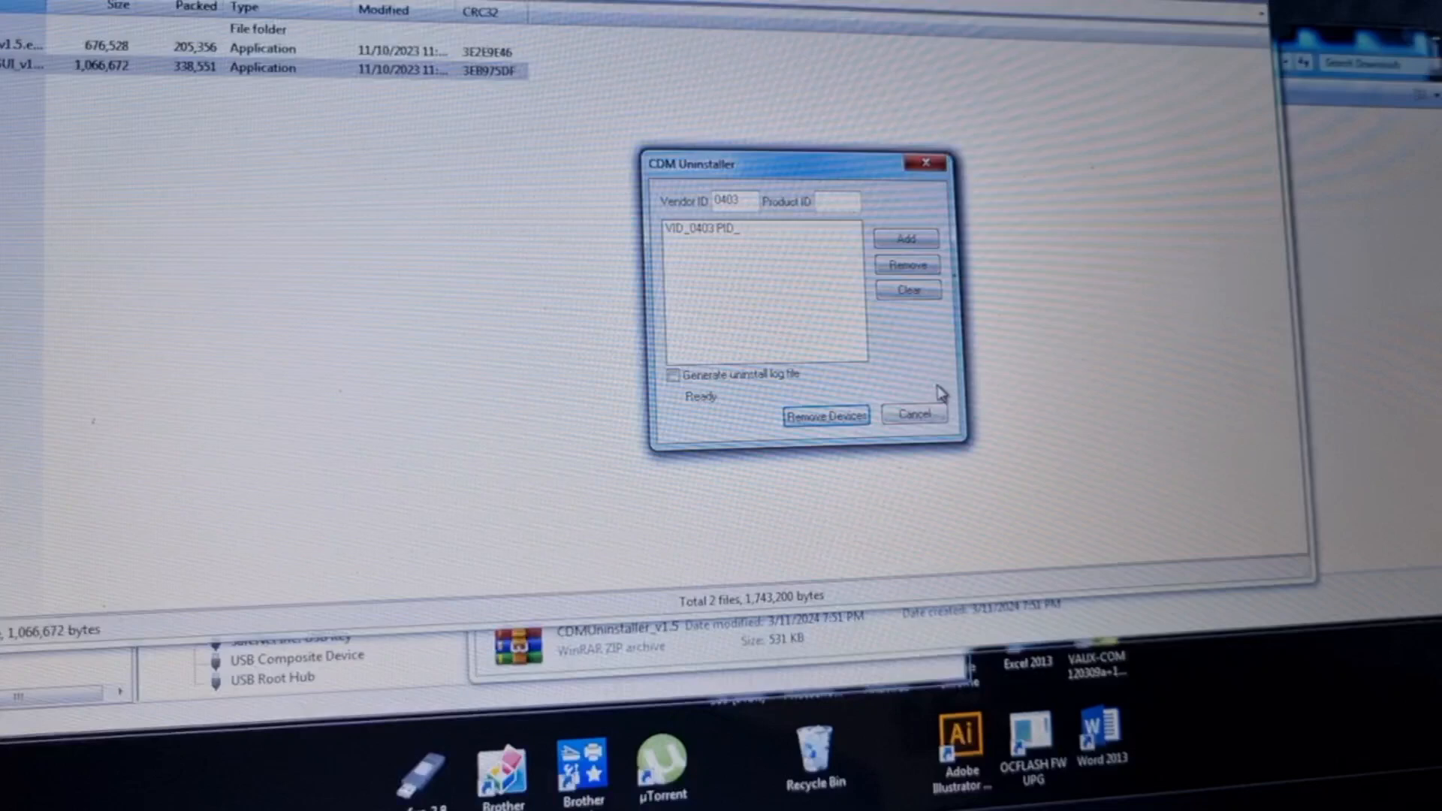
{"action": "left_click", "coordinate": [914, 413]}
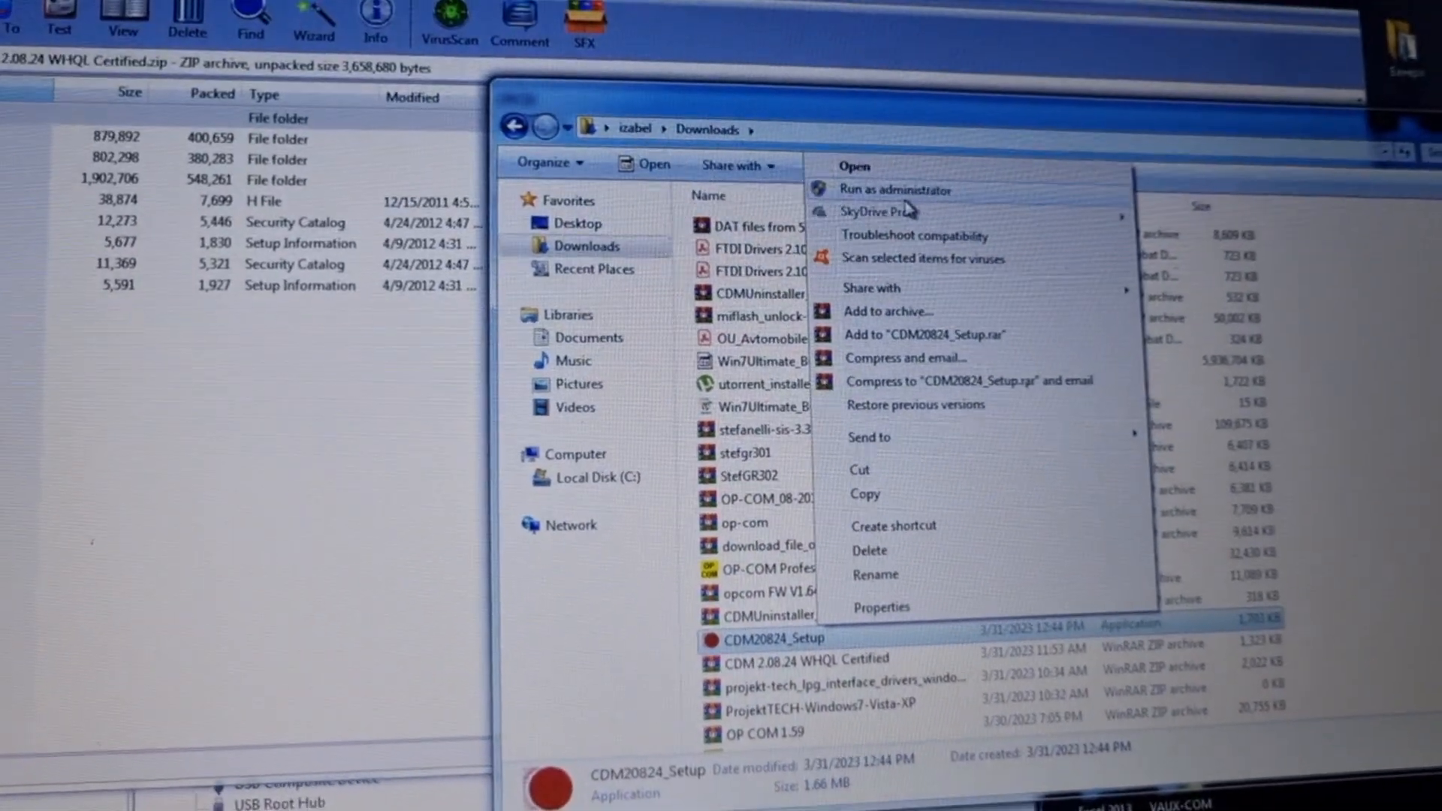
Step: Run CDM20824_Setup from Downloads as administrator
{"action": "left_click", "coordinate": [895, 189]}
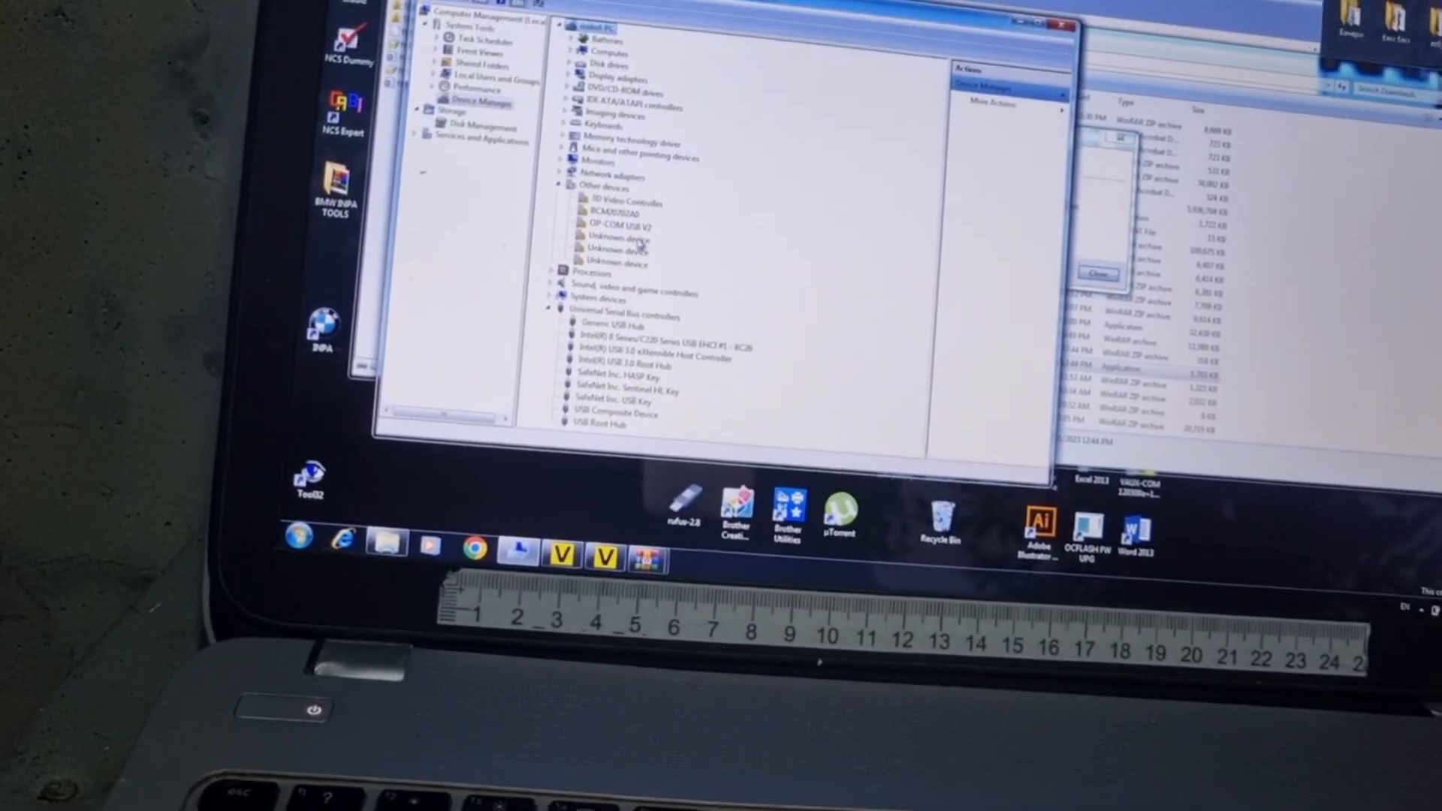
Step: Check the driver status in OP-COM USB V2's properties under Other devices
{"action": "right_click", "coordinate": [630, 304]}
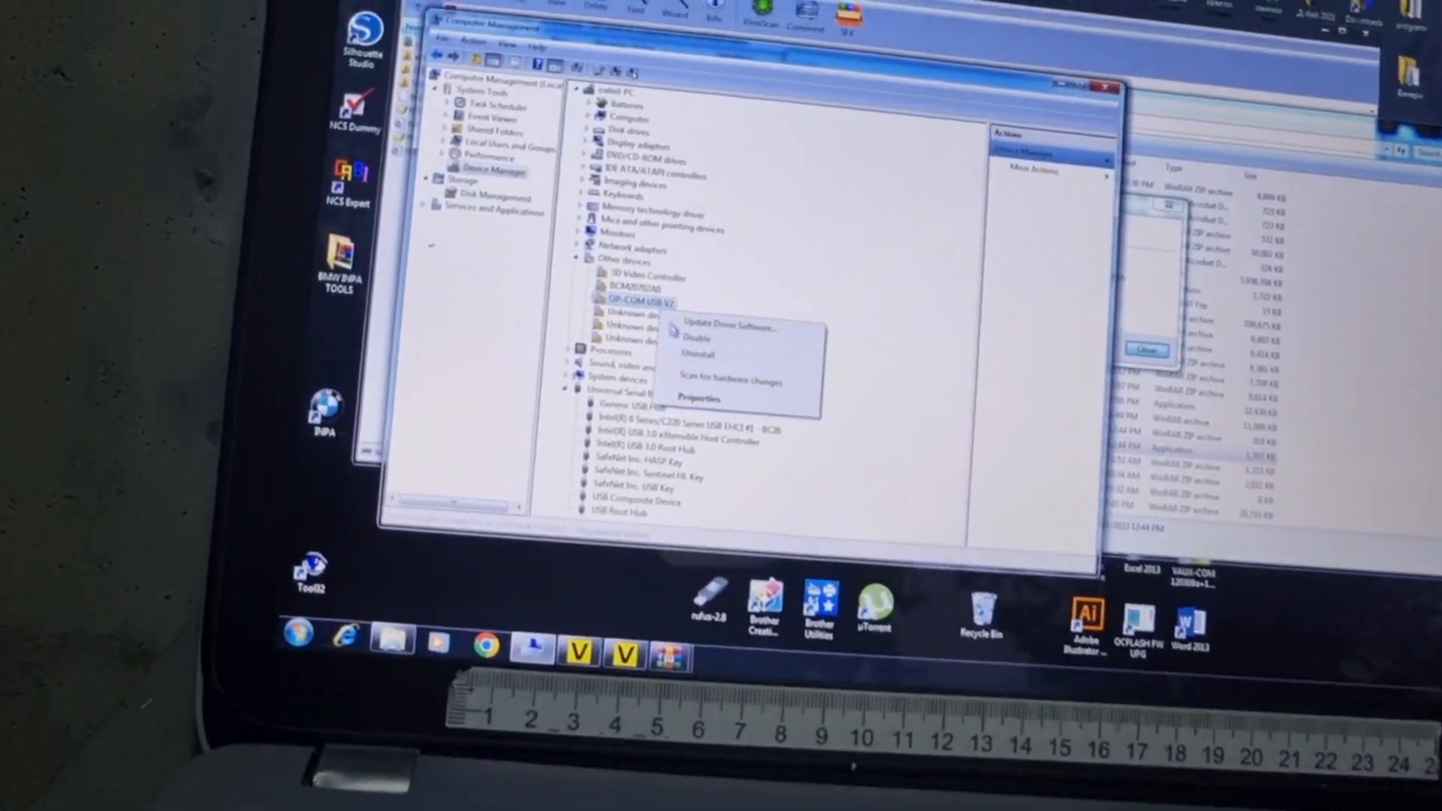
{"action": "left_click", "coordinate": [701, 399]}
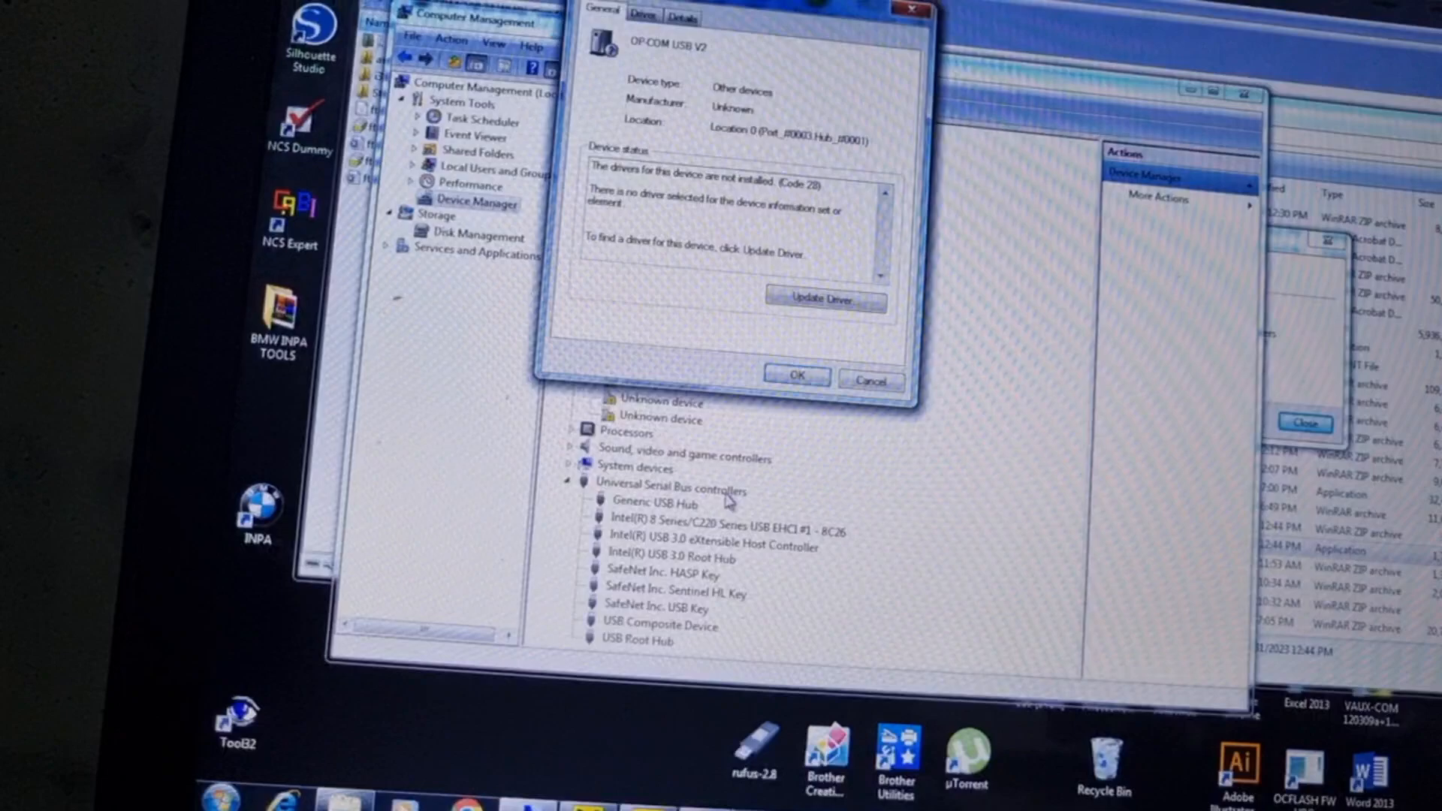
{"action": "left_click", "coordinate": [638, 117]}
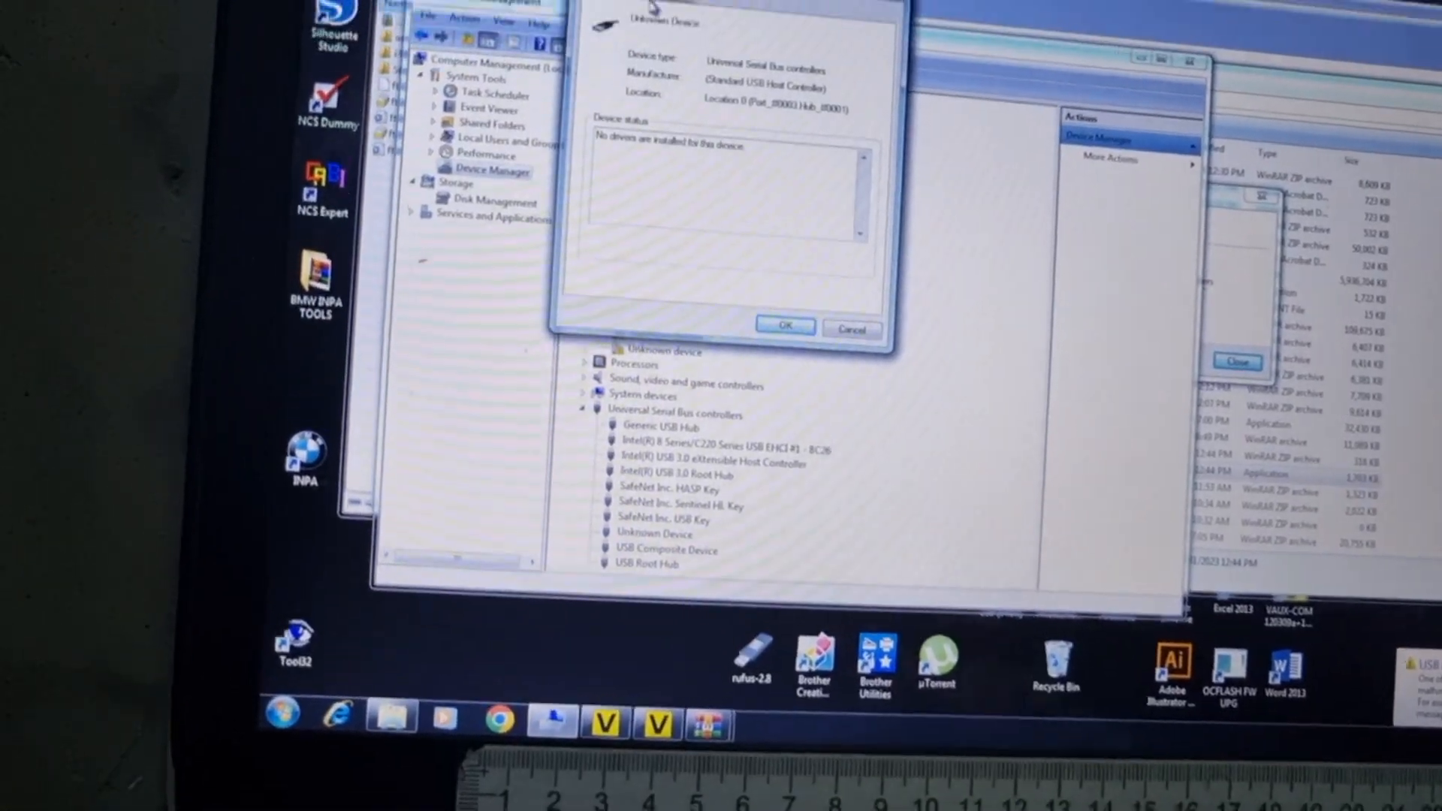
{"action": "left_click", "coordinate": [661, 24]}
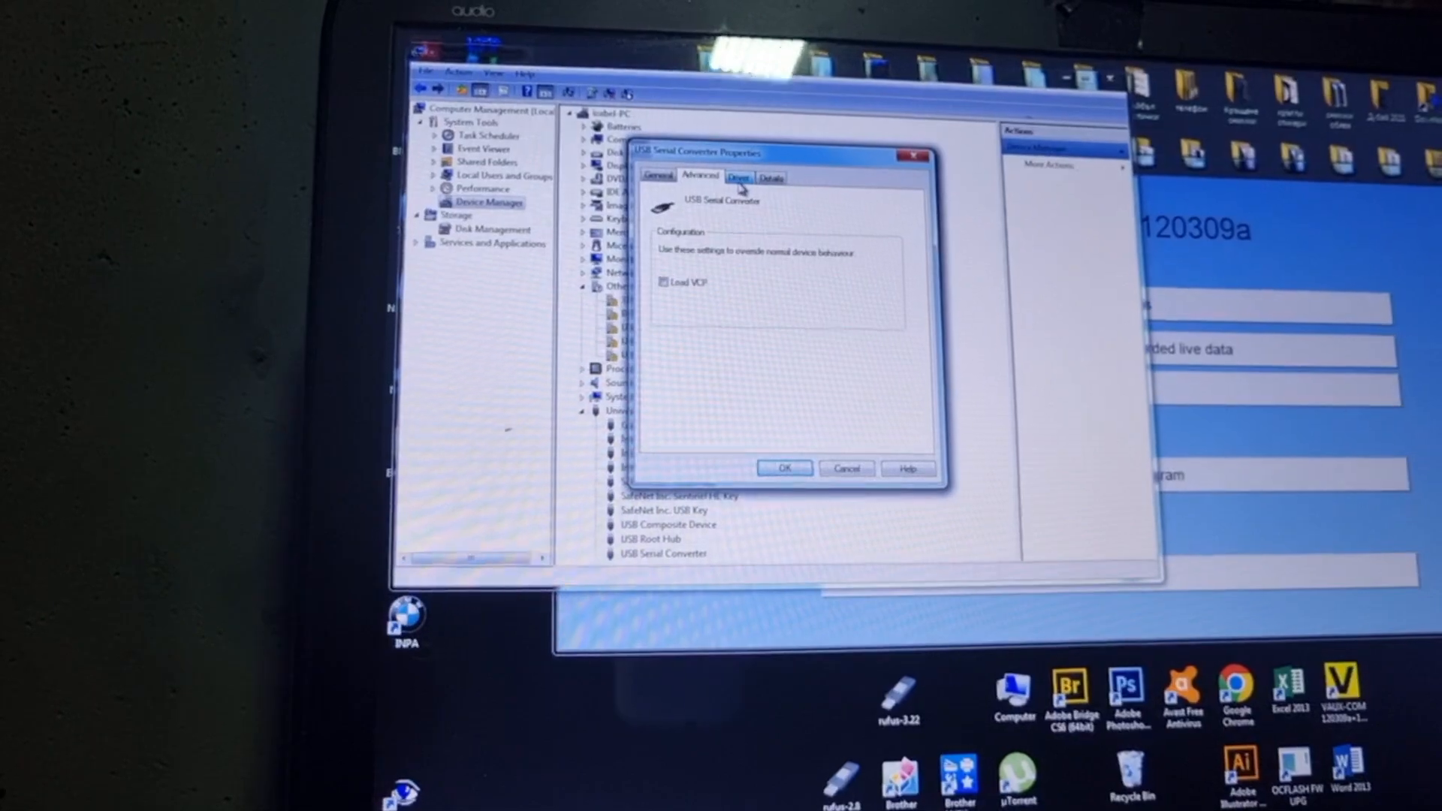
Step: Verify the USB Serial Converter's Driver tab shows FTDI version 2.8.24.0, then close it
{"action": "left_click", "coordinate": [738, 176]}
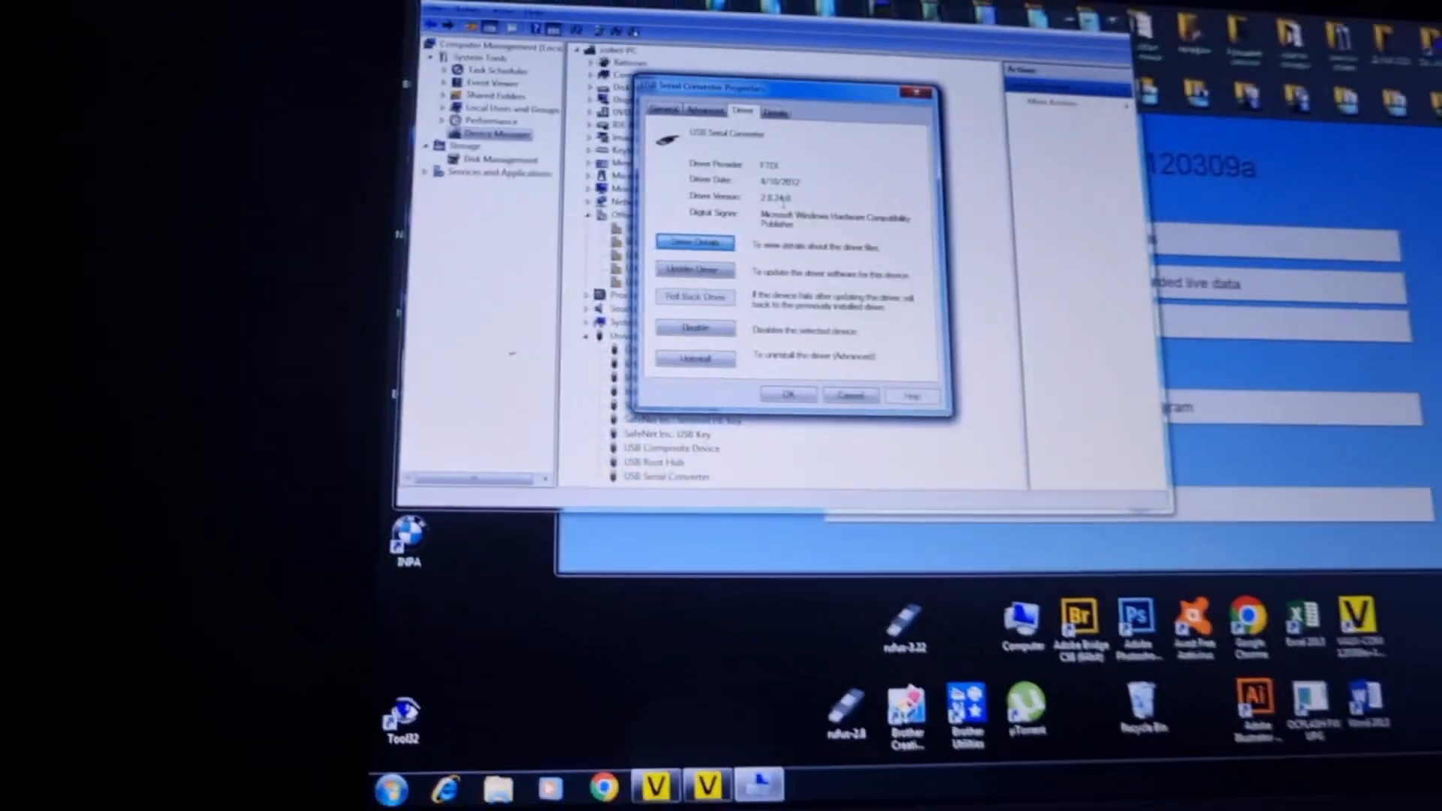
{"action": "left_click", "coordinate": [848, 394]}
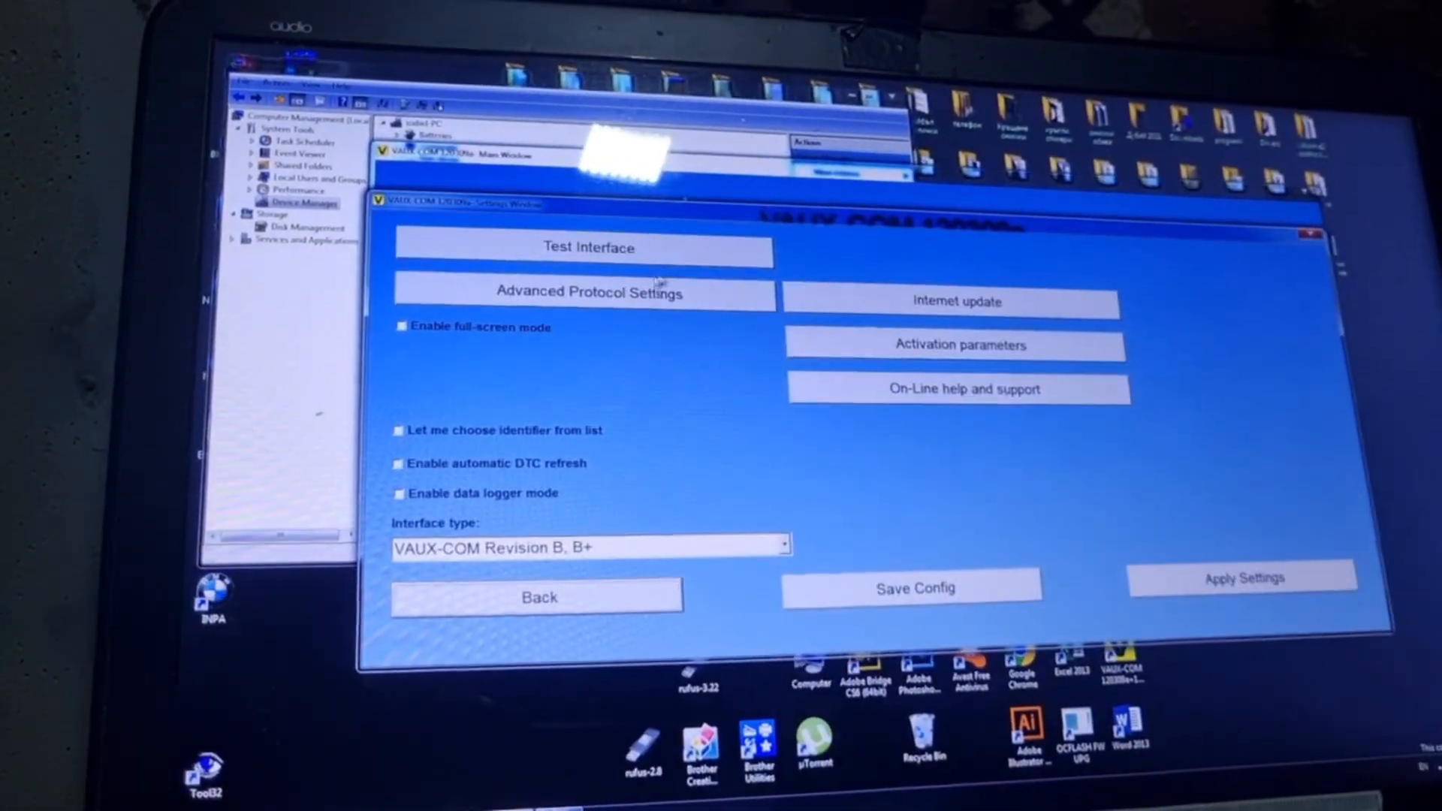
Step: Try Test Interface and Diagnostics, dismissing both connect-interface or USB driver warnings
{"action": "left_click", "coordinate": [589, 247]}
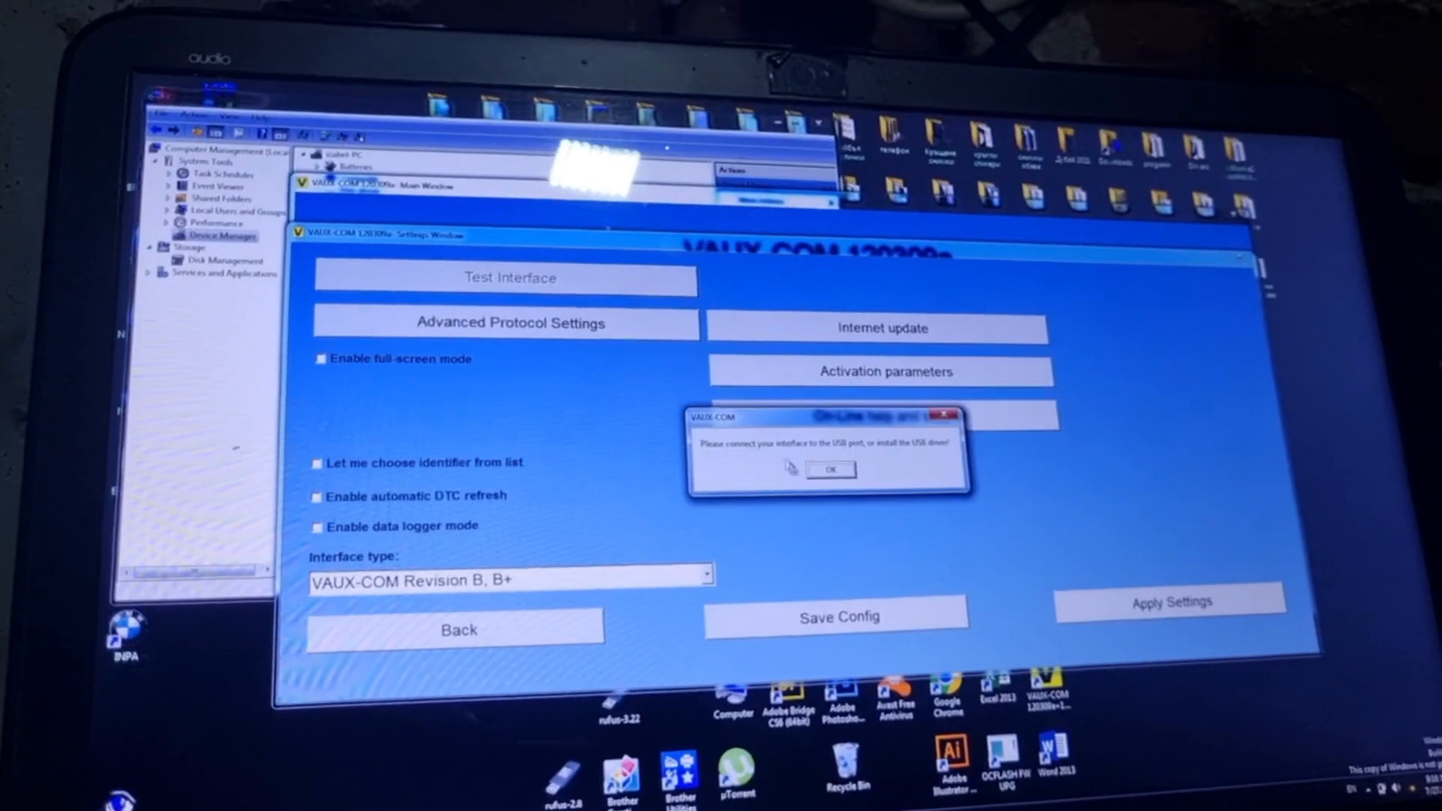
{"action": "left_click", "coordinate": [831, 469]}
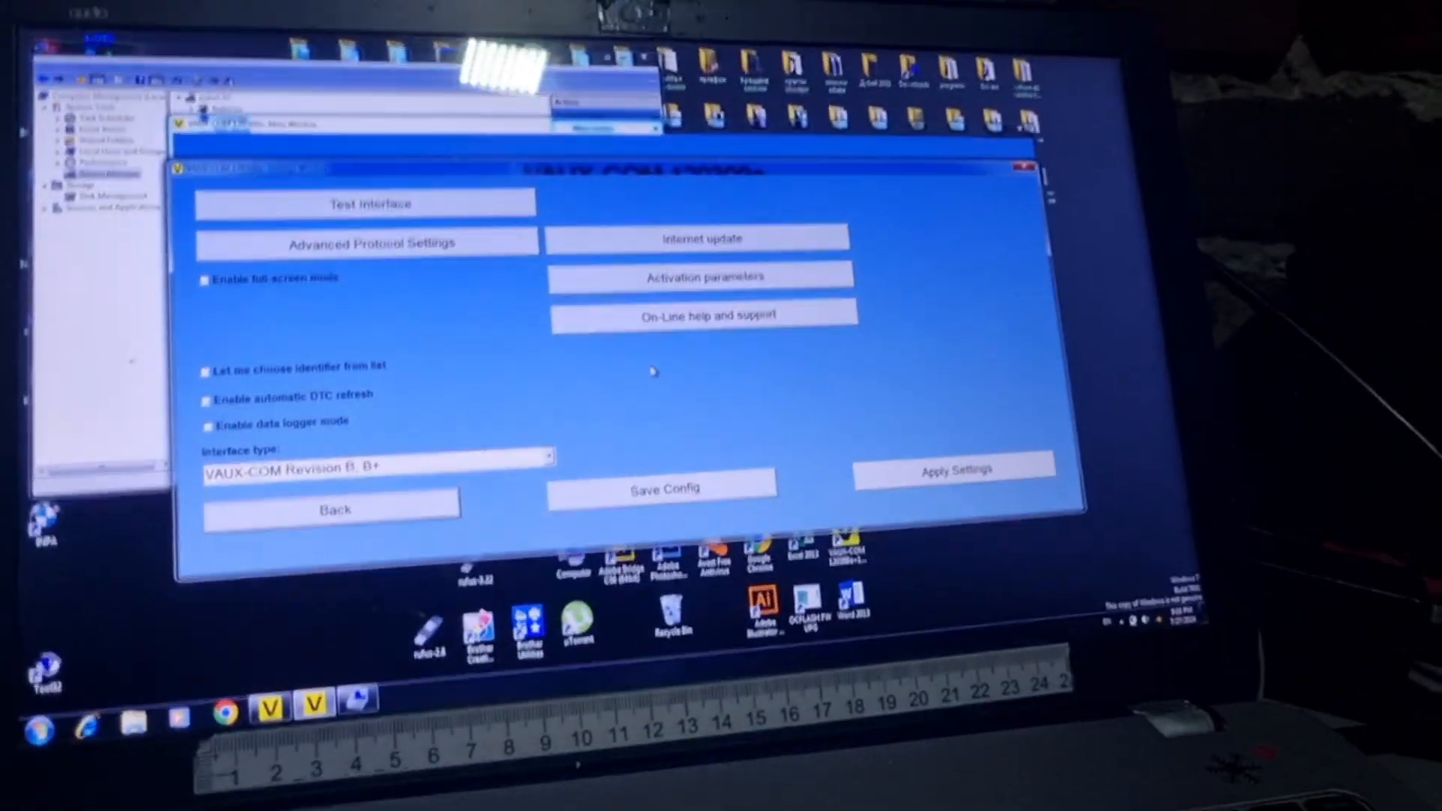
{"action": "left_click", "coordinate": [334, 508]}
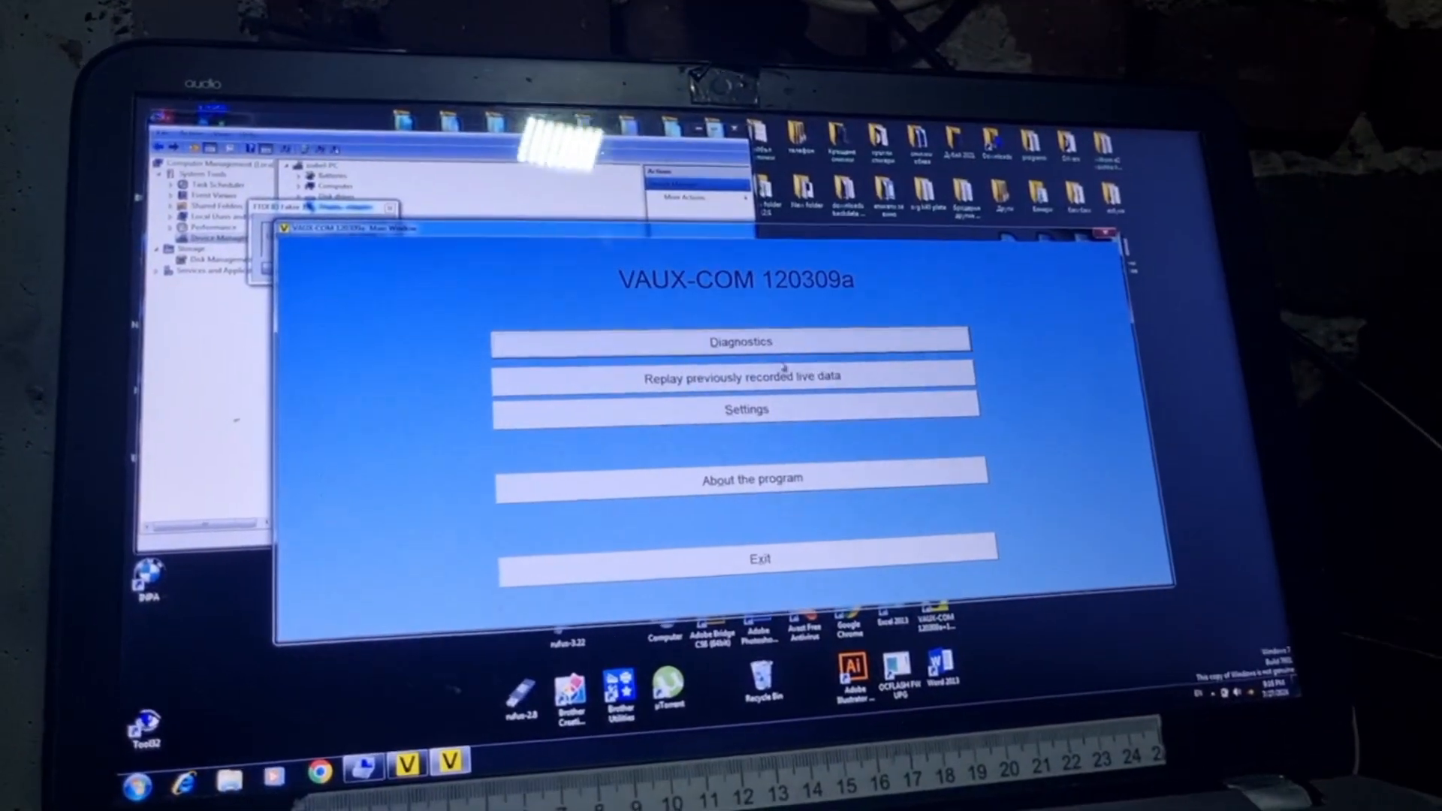
{"action": "left_click", "coordinate": [740, 341]}
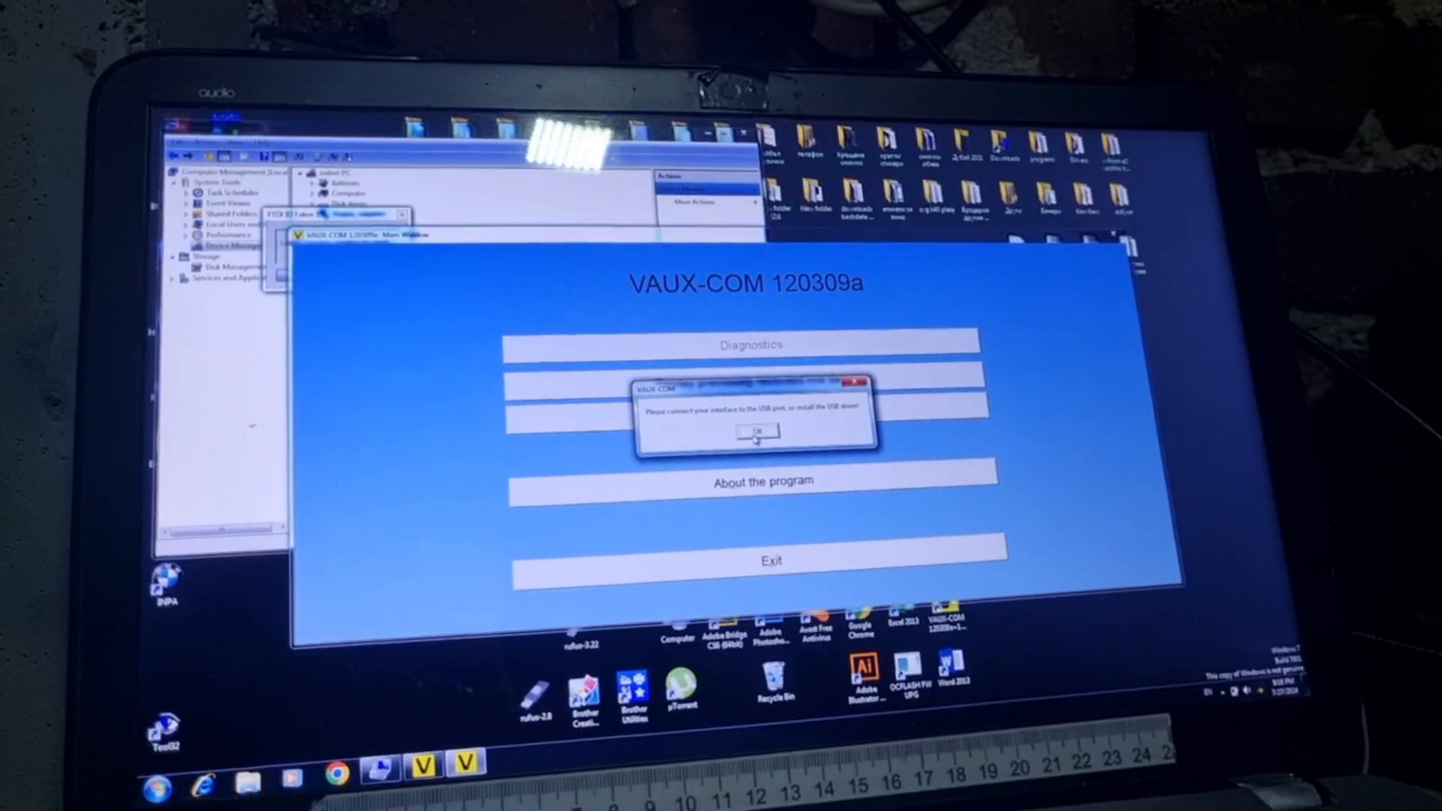
{"action": "left_click", "coordinate": [754, 433]}
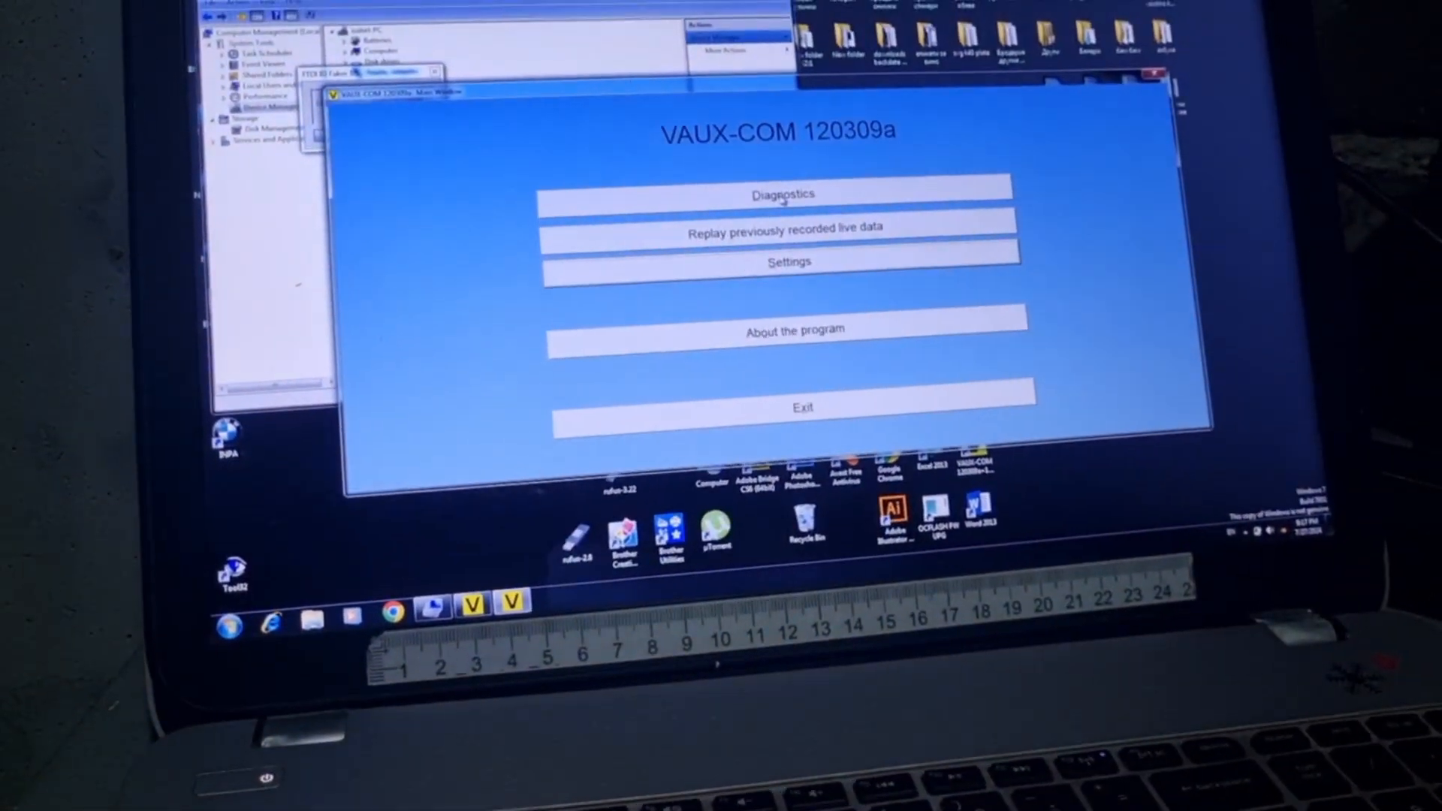
Step: Reach the Diagnostics model-year list, go back, and start Test Interface from Settings
{"action": "left_click", "coordinate": [783, 194]}
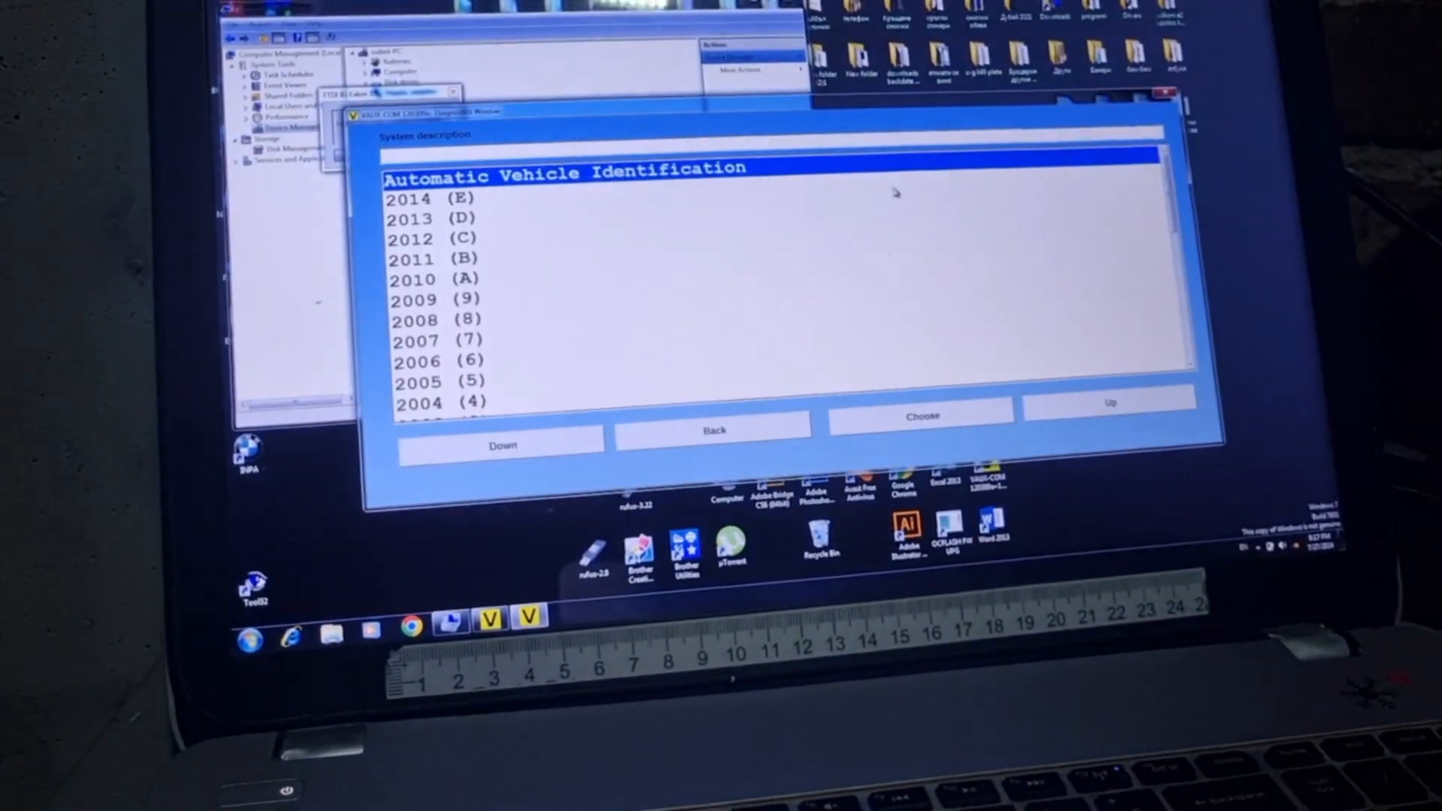
{"action": "left_click", "coordinate": [714, 430]}
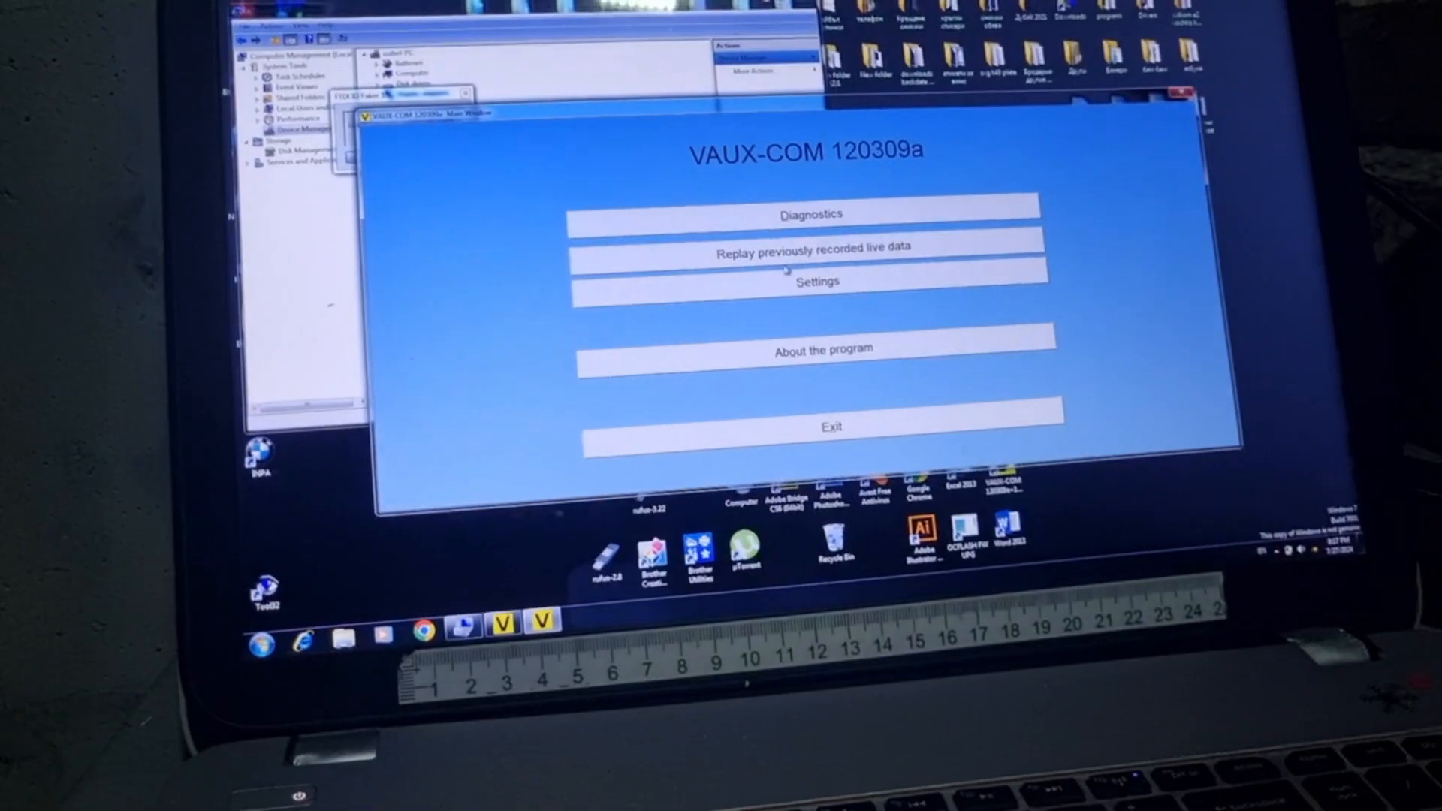
{"action": "left_click", "coordinate": [815, 282]}
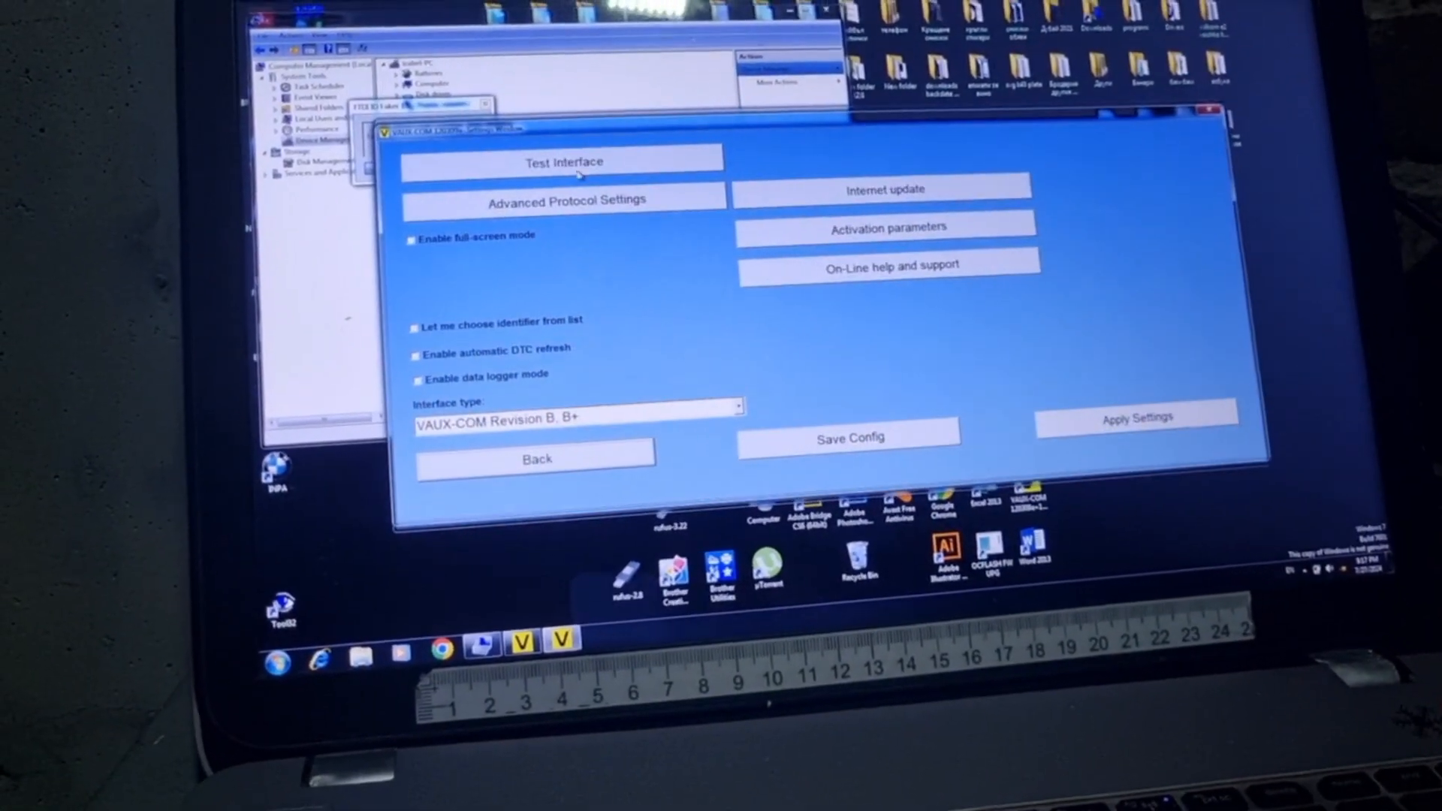
{"action": "left_click", "coordinate": [565, 162]}
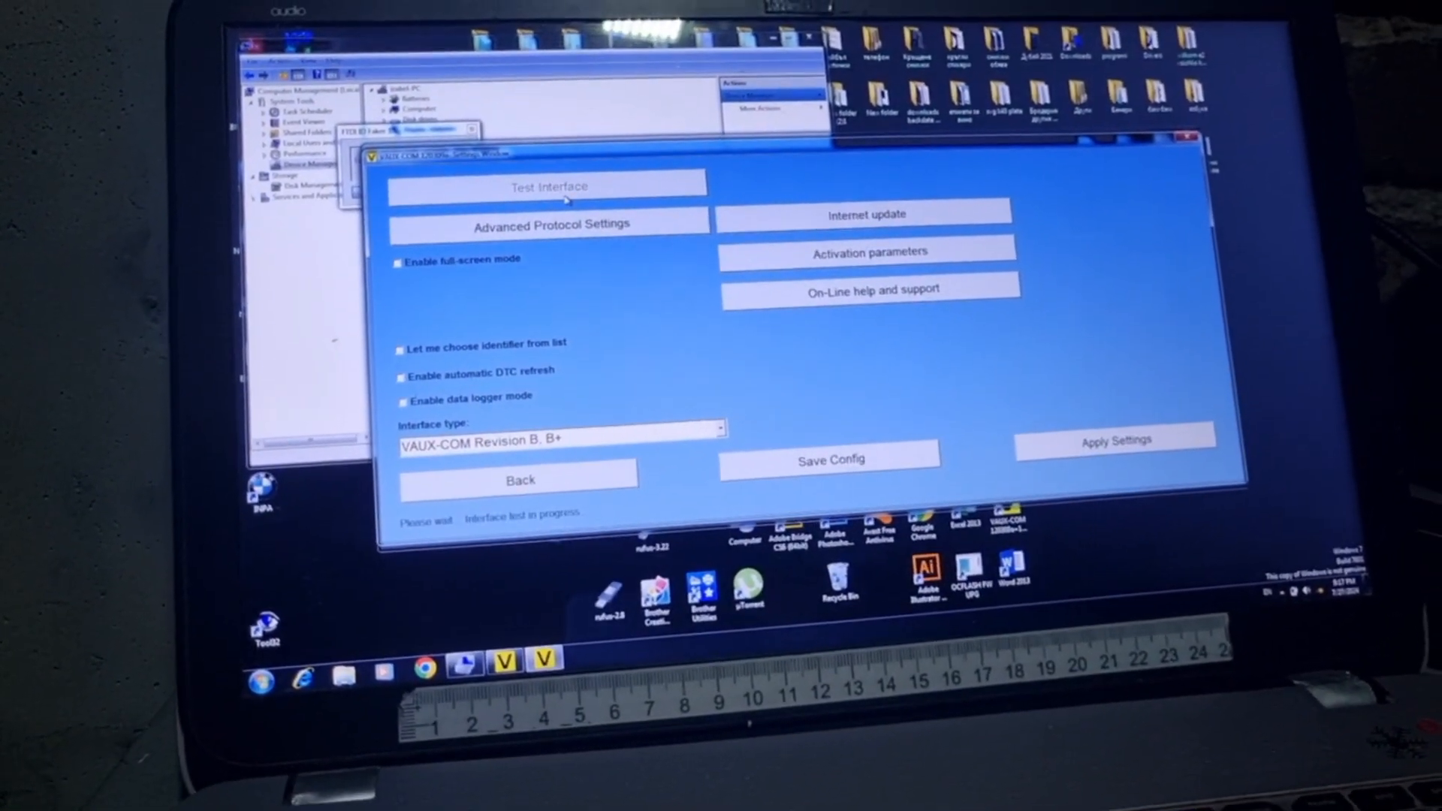